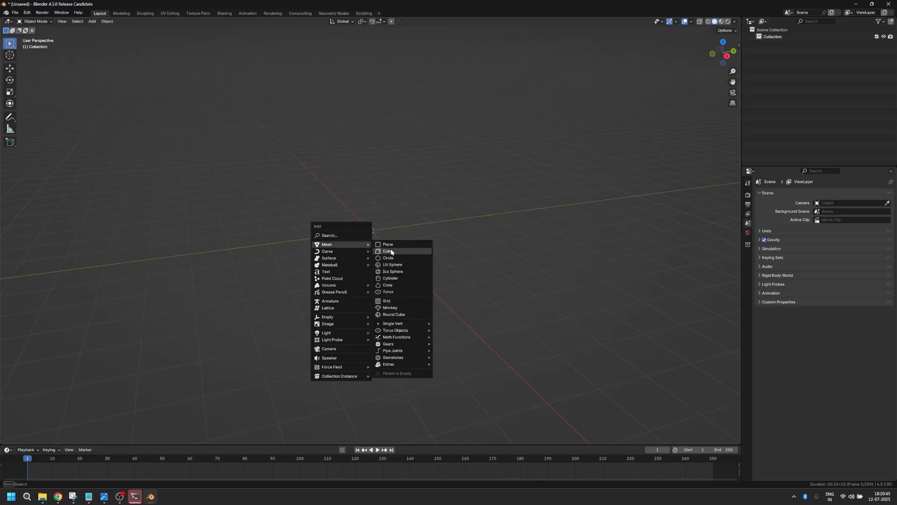
- Add a UV sphere at the origin and shade it smooth
{"action": "left_click", "coordinate": [393, 265]}
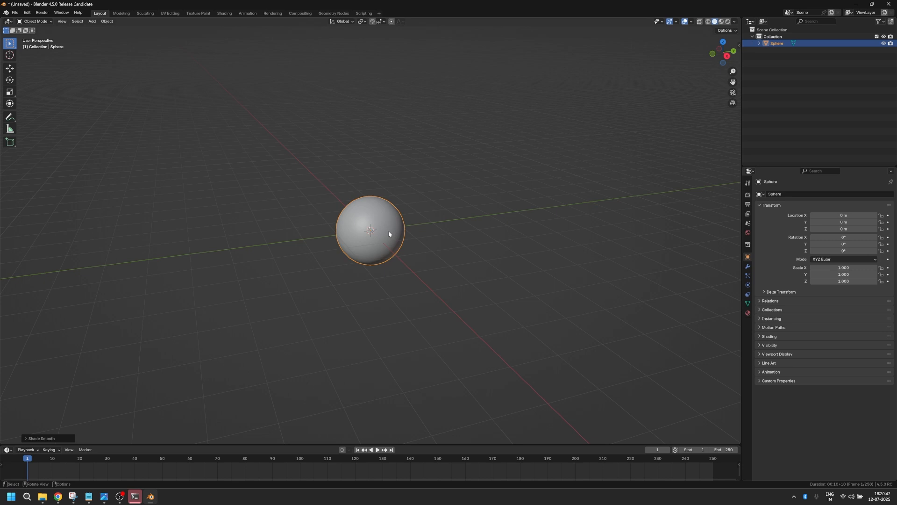
{"action": "left_click", "coordinate": [91, 21]}
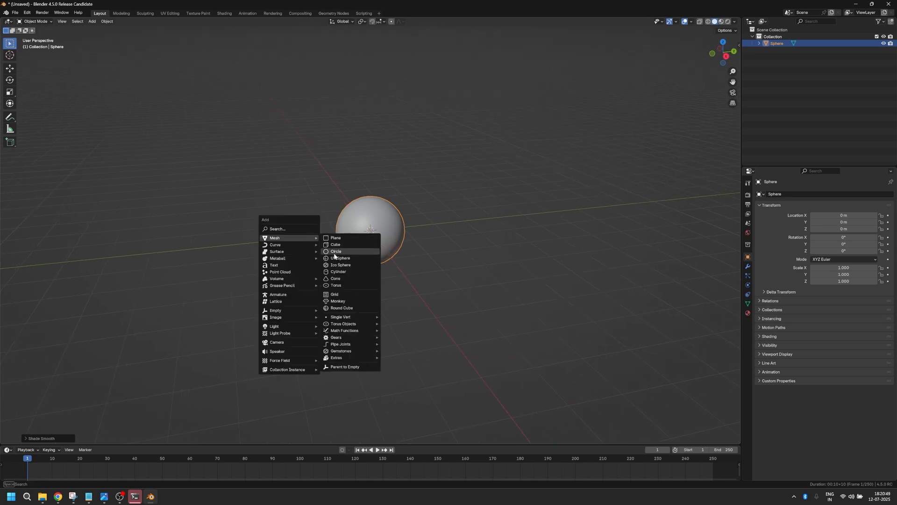
- Place an icosphere beside the central sphere and give it a particle system
{"action": "left_click", "coordinate": [340, 265]}
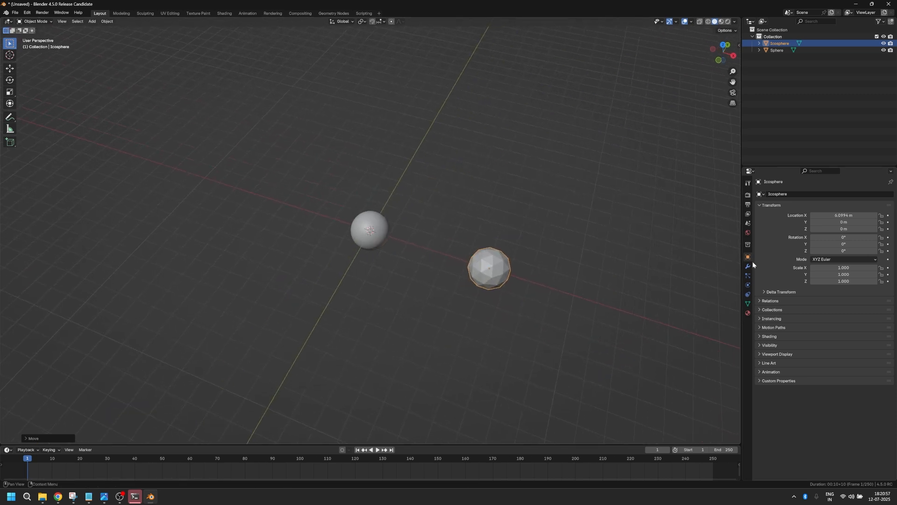
{"action": "left_click", "coordinate": [748, 276]}
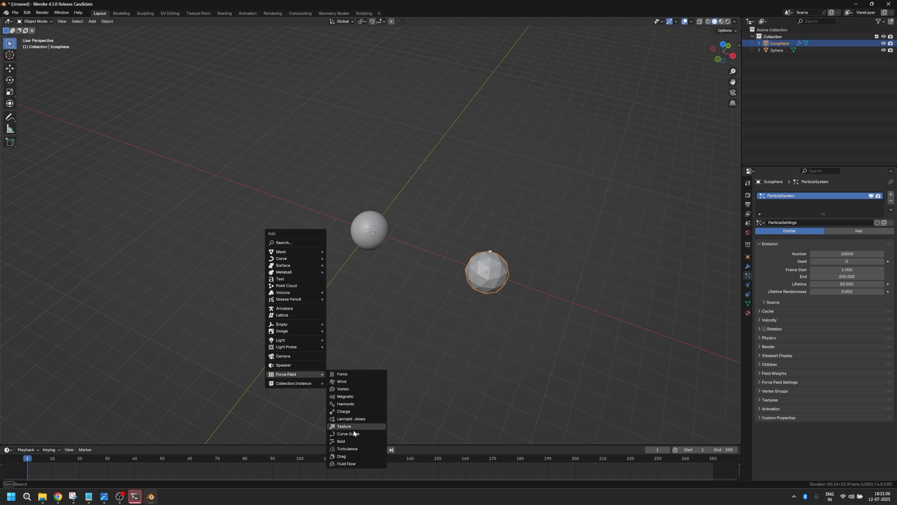
- Add a Curve Guide force field with a circular path looping around the sphere
{"action": "left_click", "coordinate": [348, 433]}
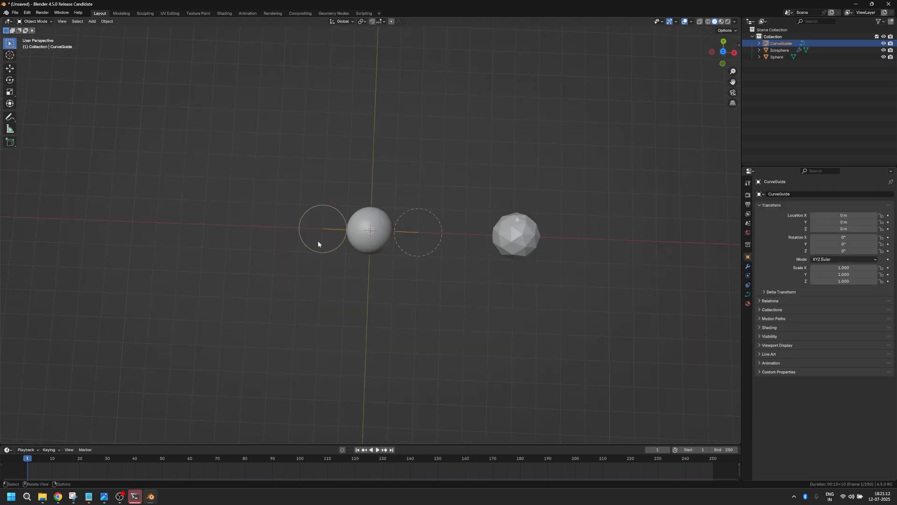
{"action": "key", "text": "x"}
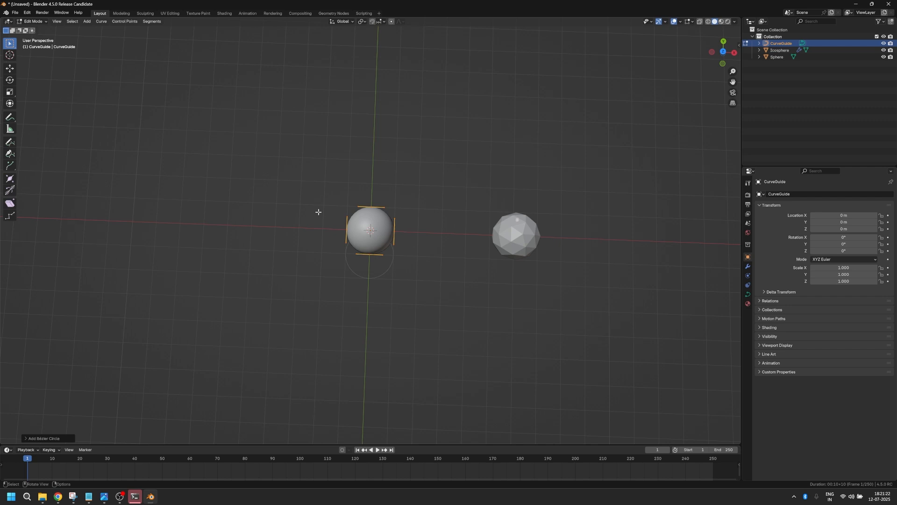
{"action": "key", "text": "s"}
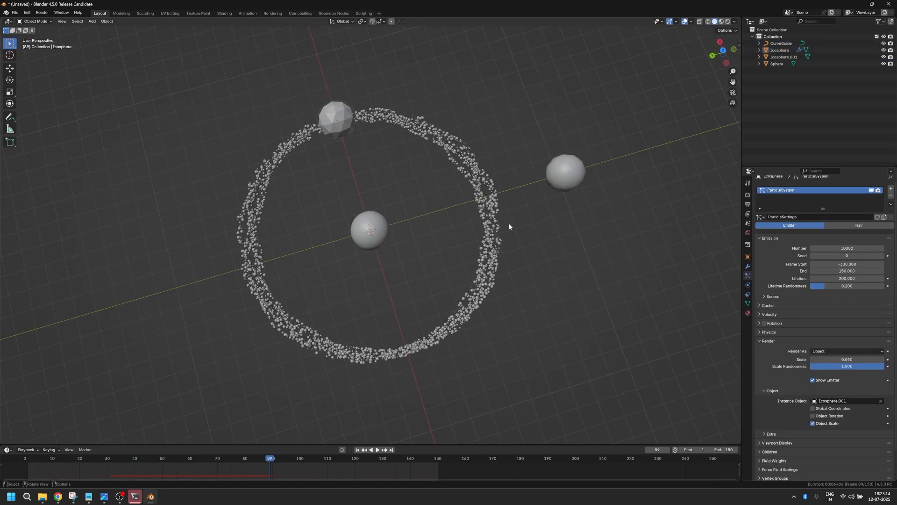
- Select CurveGuide and rotate it to tilt the particle ring
{"action": "left_click", "coordinate": [781, 43]}
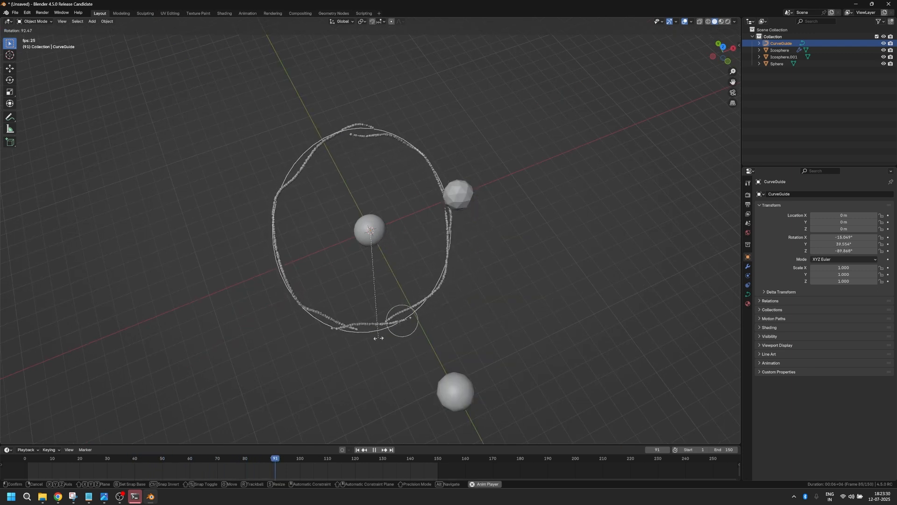
{"action": "left_click", "coordinate": [374, 450]}
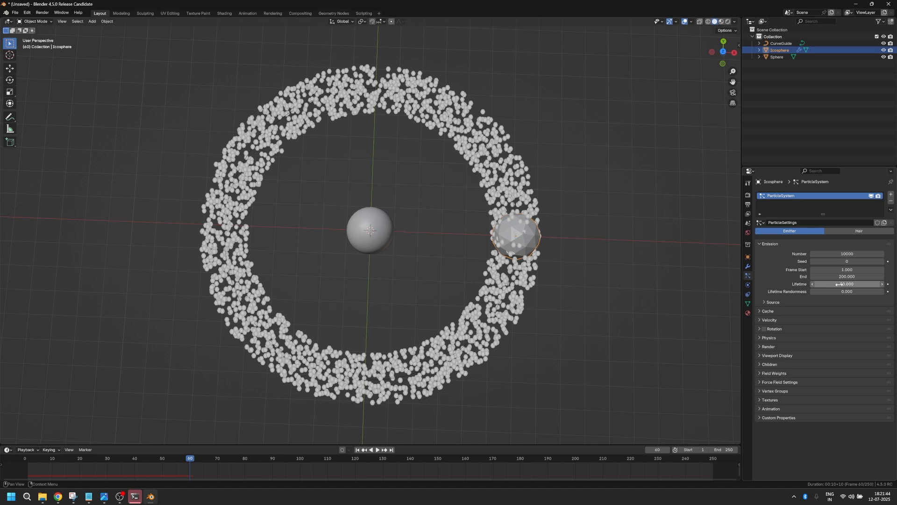
- Set particle Lifetime to 200 and emission Frame Start to -300
{"action": "left_click", "coordinate": [847, 284]}
{"action": "type", "text": "20.000"}
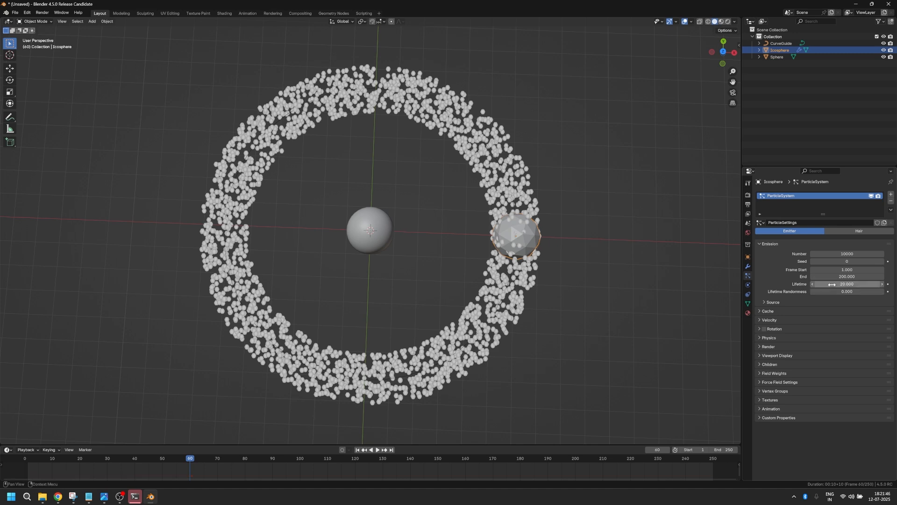
{"action": "left_click", "coordinate": [377, 452]}
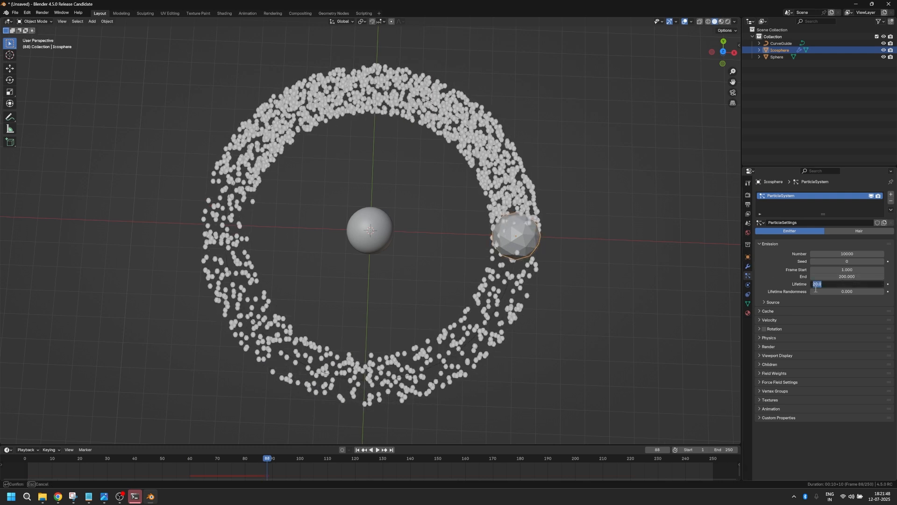
{"action": "type", "text": "2000"}
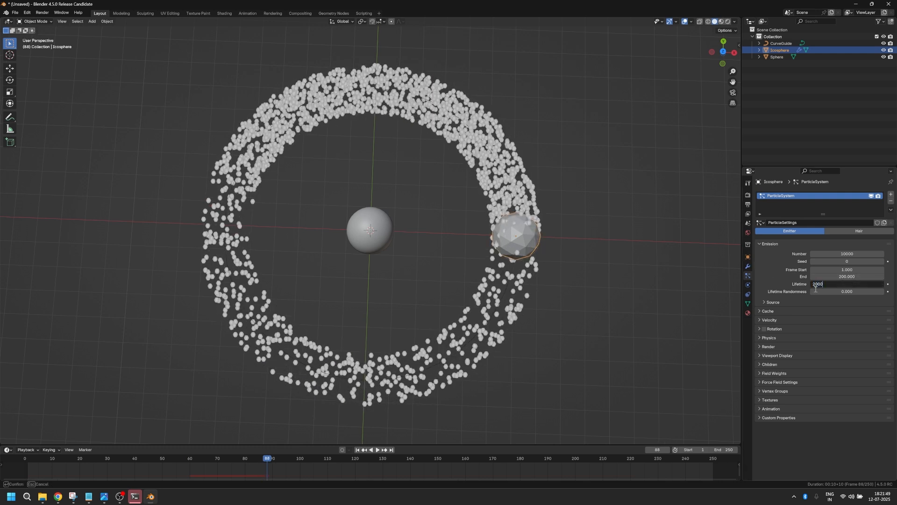
{"action": "key", "text": "Return"}
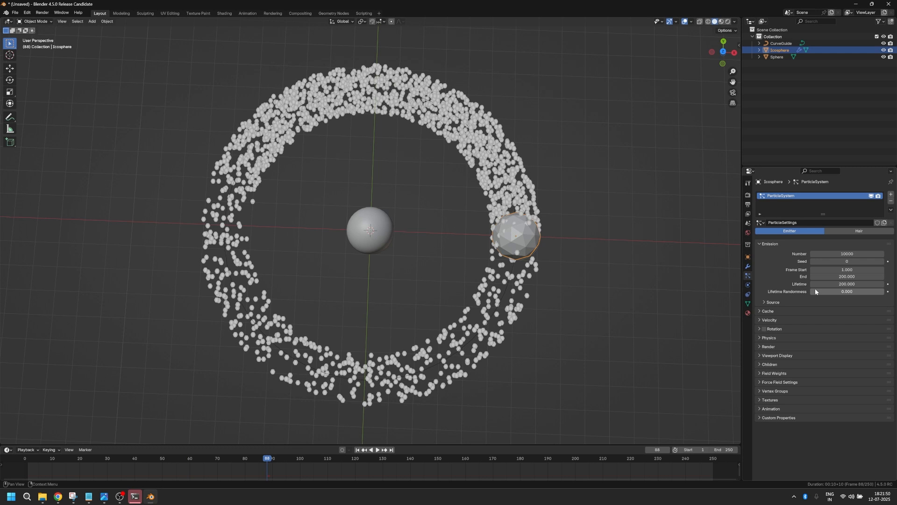
{"action": "left_click", "coordinate": [846, 270]}
{"action": "type", "text": "-300.000"}
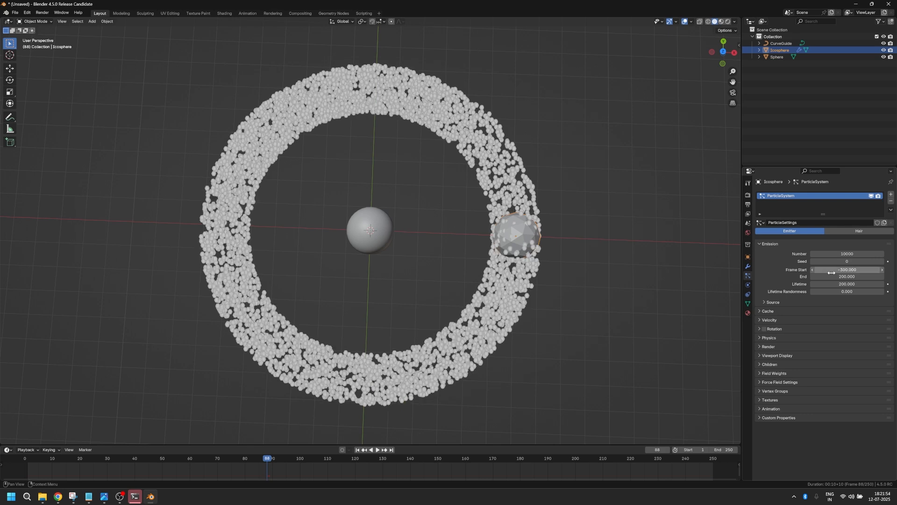
{"action": "left_click", "coordinate": [378, 449]}
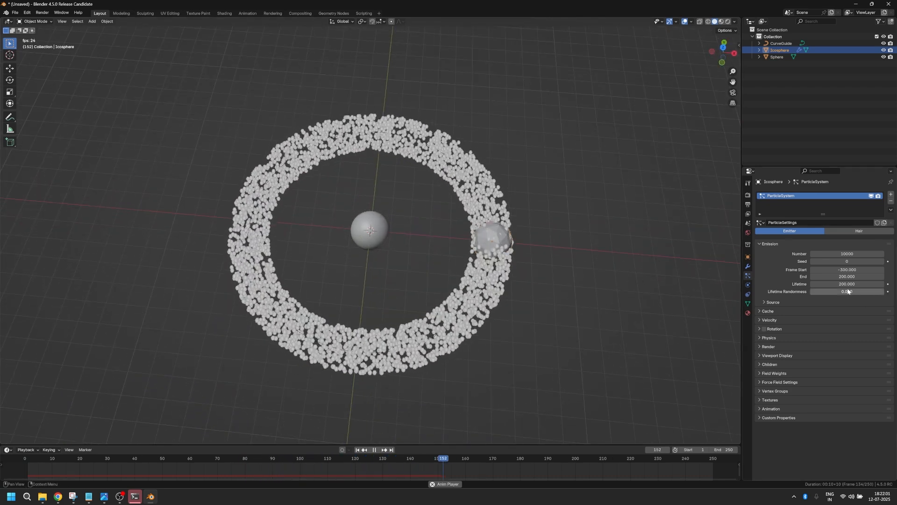
- Set the CurveGuide's kink type to Braid with amplitude 0.2
{"action": "left_click", "coordinate": [780, 43]}
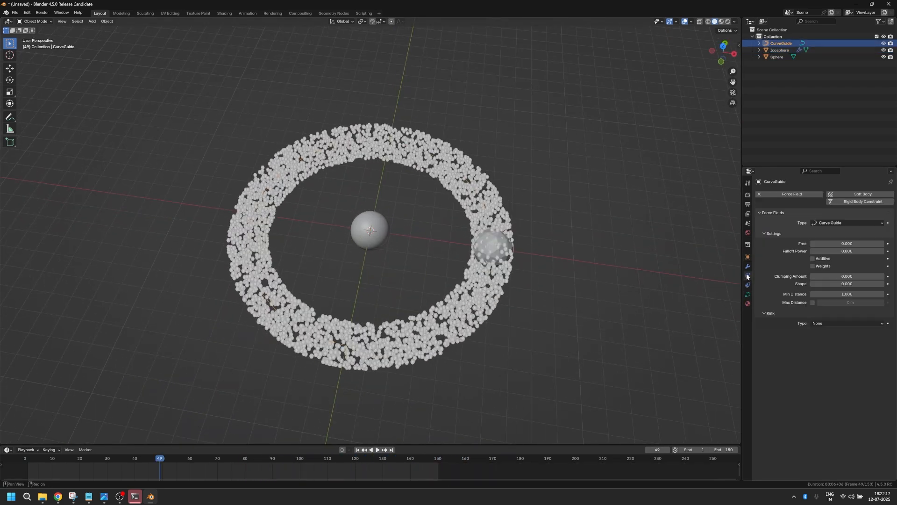
{"action": "left_click", "coordinate": [845, 323]}
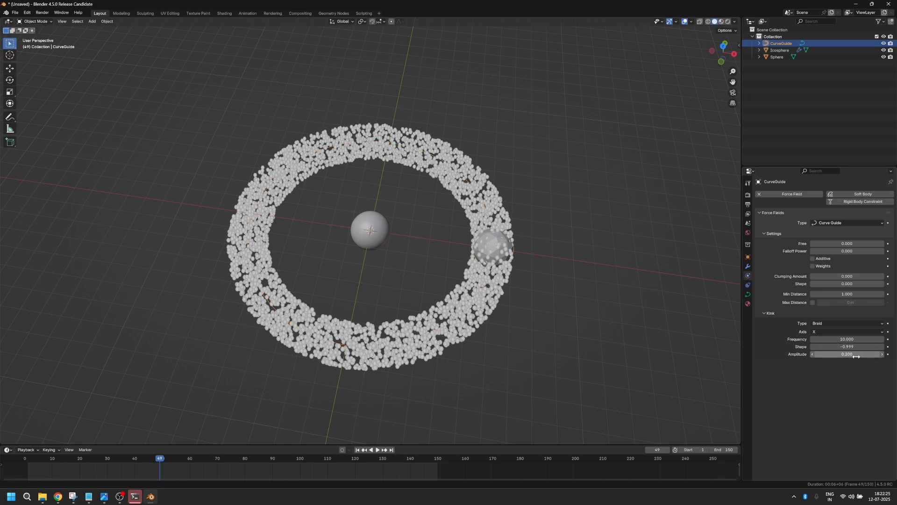
{"action": "left_click", "coordinate": [377, 449]}
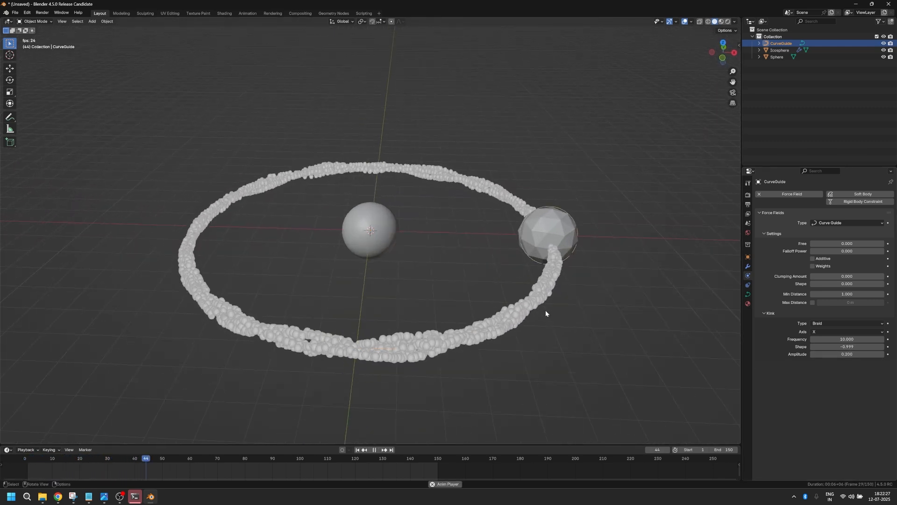